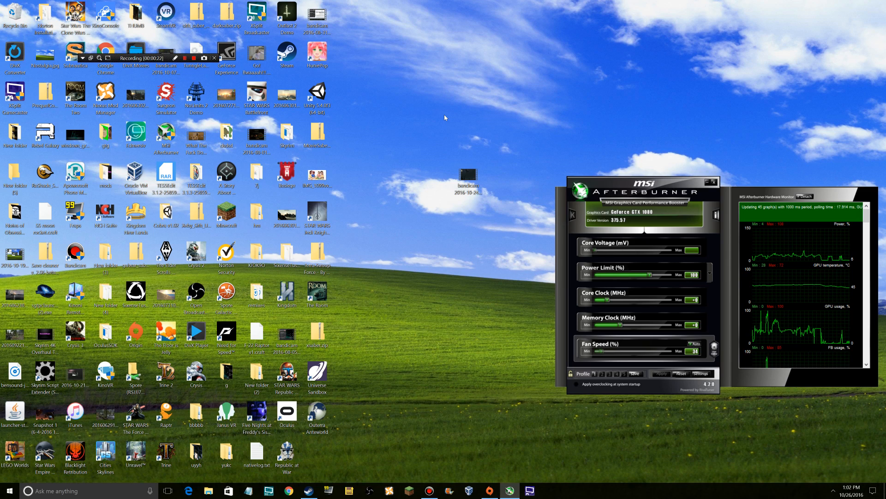
mouse_move(399, 208)
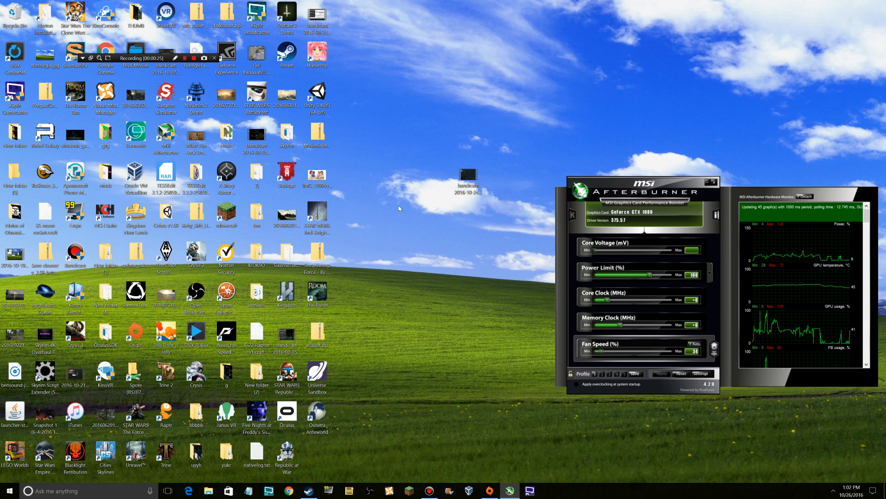
mouse_move(369, 233)
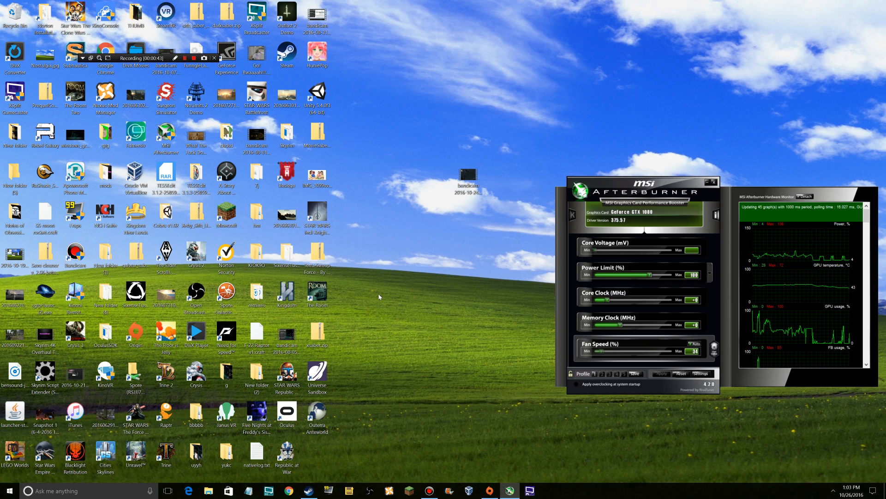
mouse_move(431, 296)
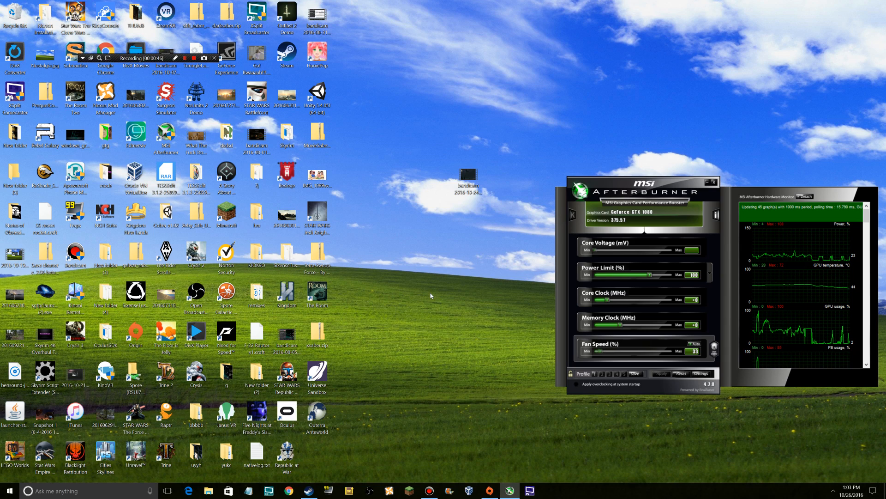
mouse_move(400, 404)
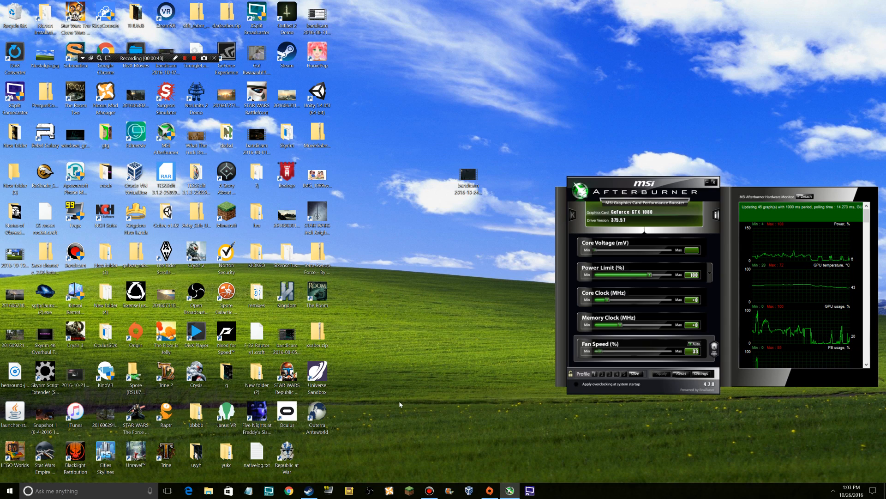
mouse_move(327, 465)
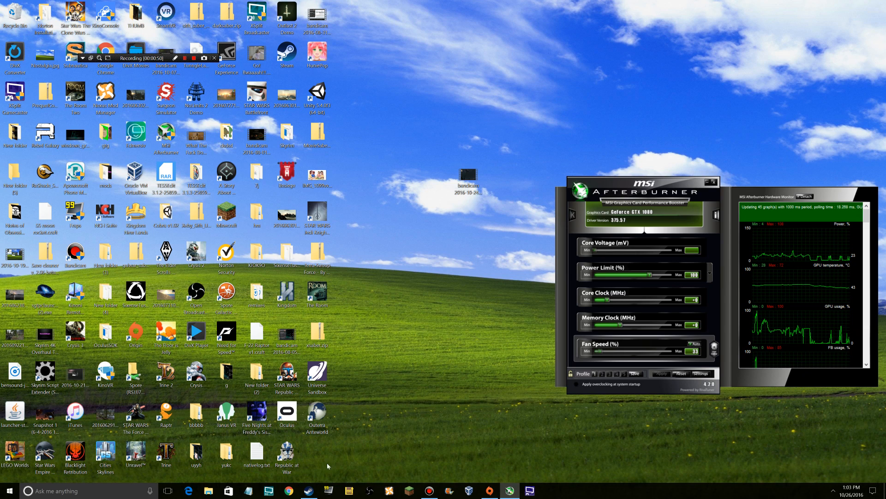
- Navigate the Steam library to The Elder Scrolls V: Skyrim Special Edition page
left_click(308, 490)
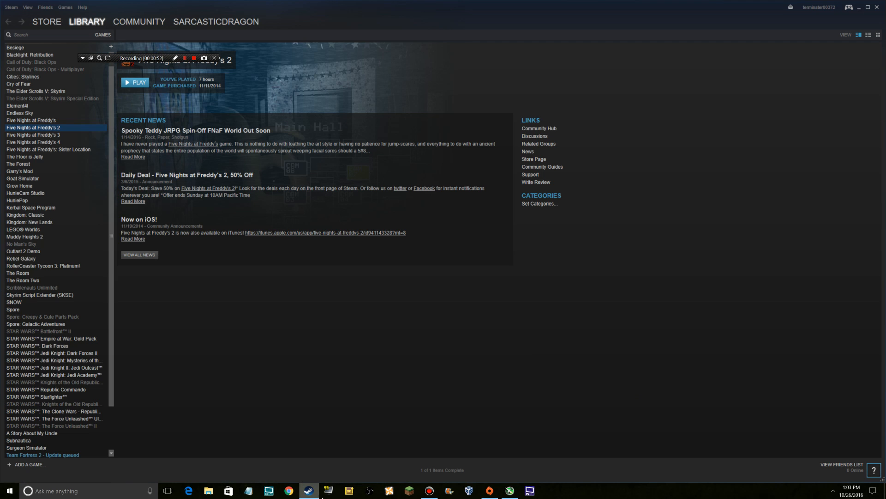
mouse_move(85, 102)
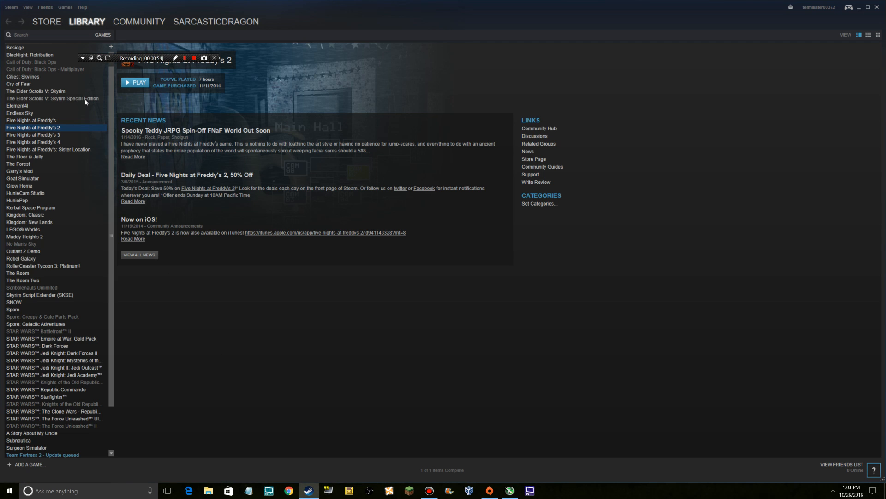
left_click(52, 98)
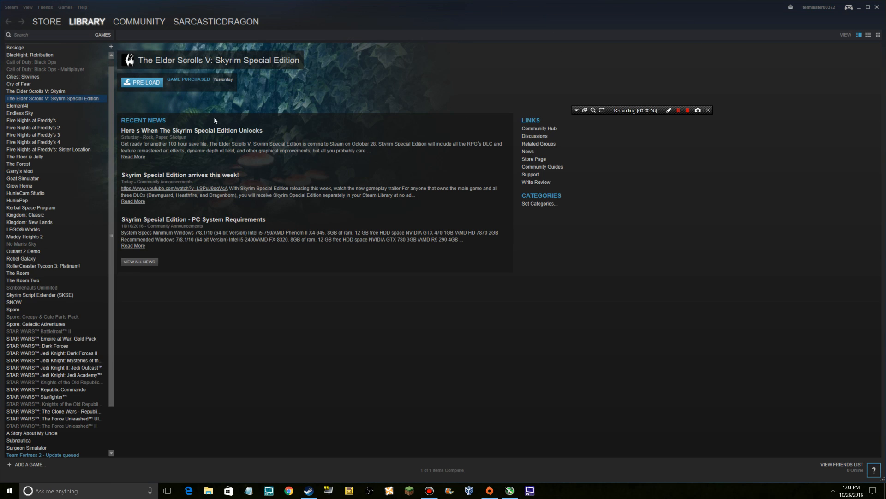
left_click(35, 91)
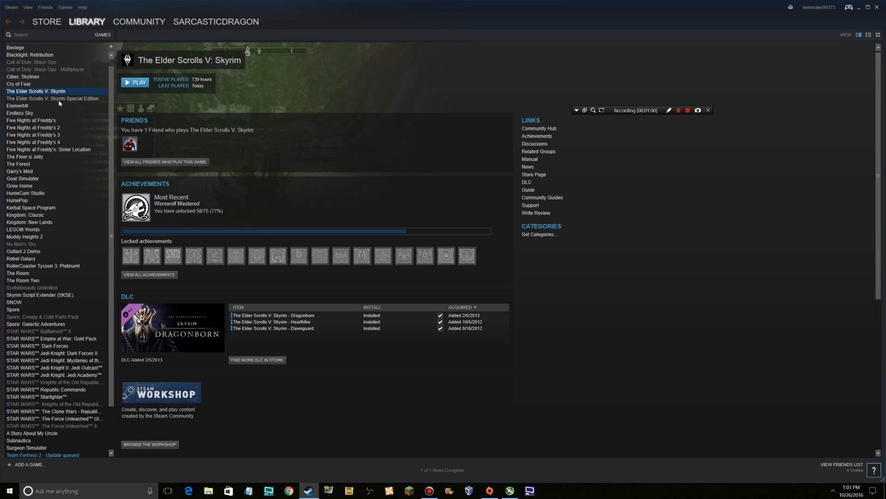
left_click(51, 97)
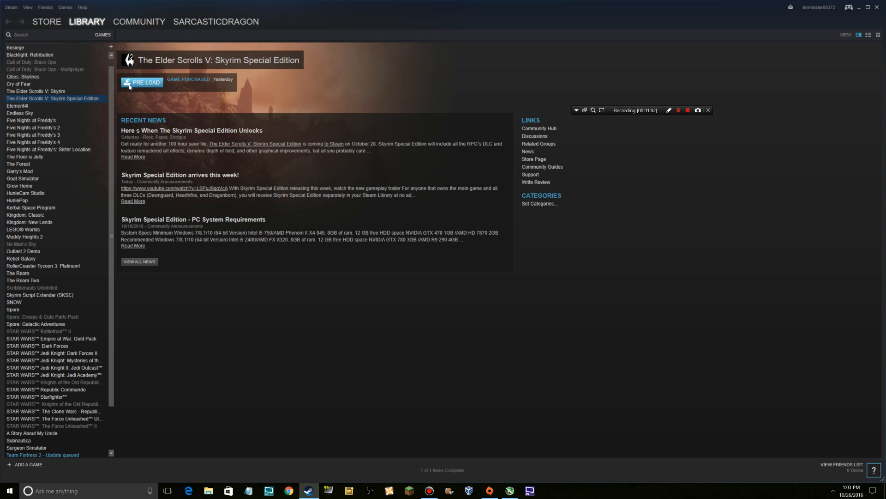
- Start the Skyrim Special Edition pre-load, accepting install options and the license agreement
left_click(142, 82)
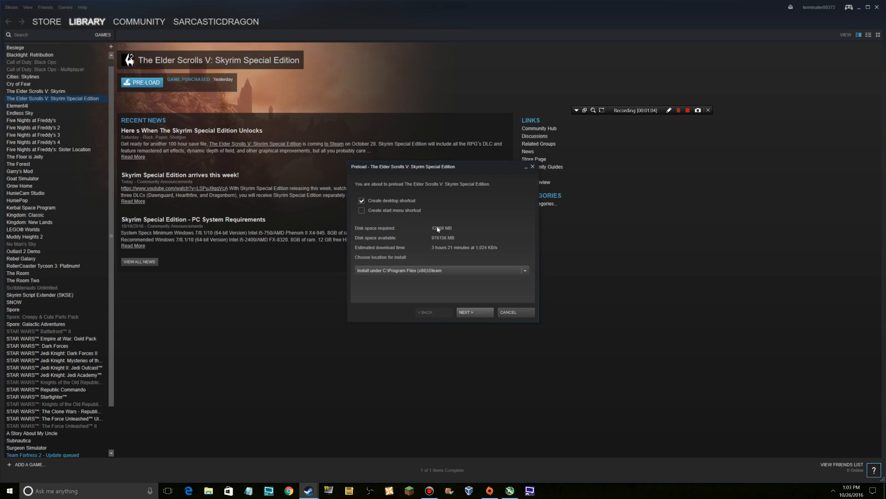
left_click(474, 311)
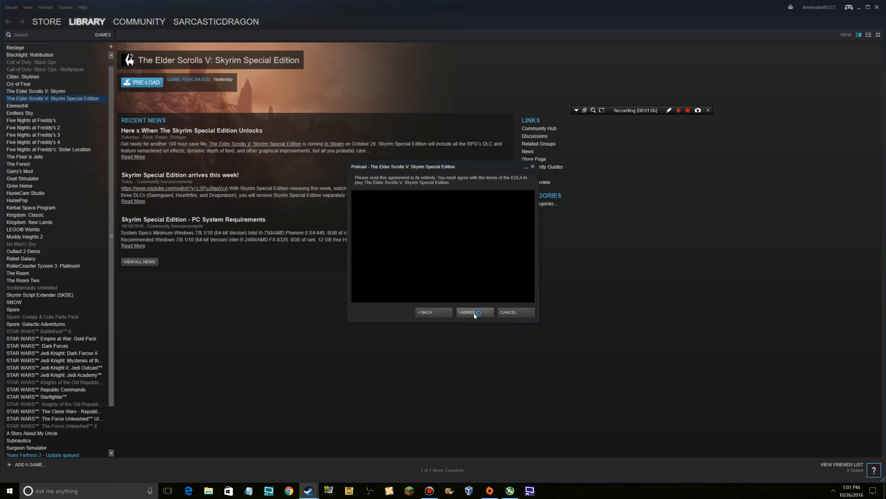
left_click(469, 311)
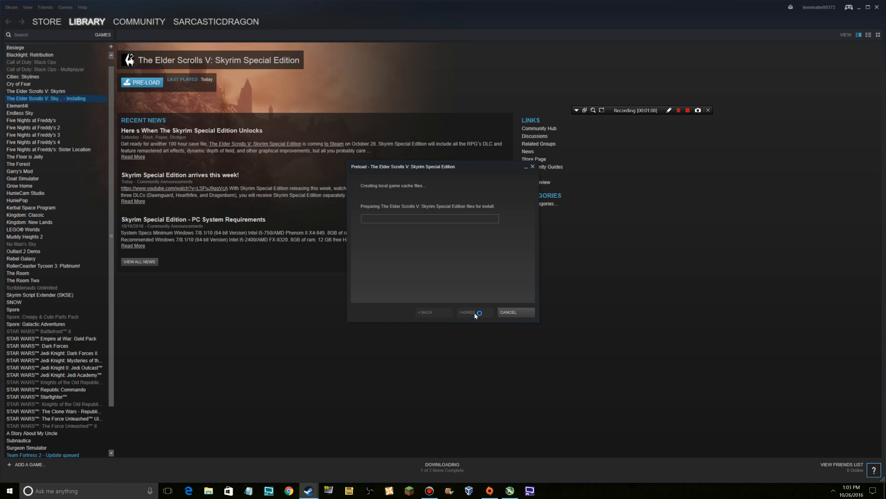
left_click(468, 311)
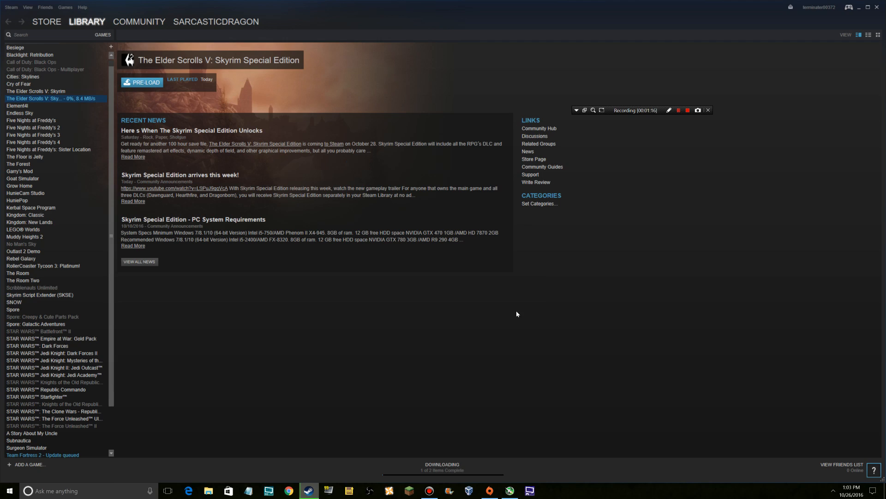
mouse_move(496, 339)
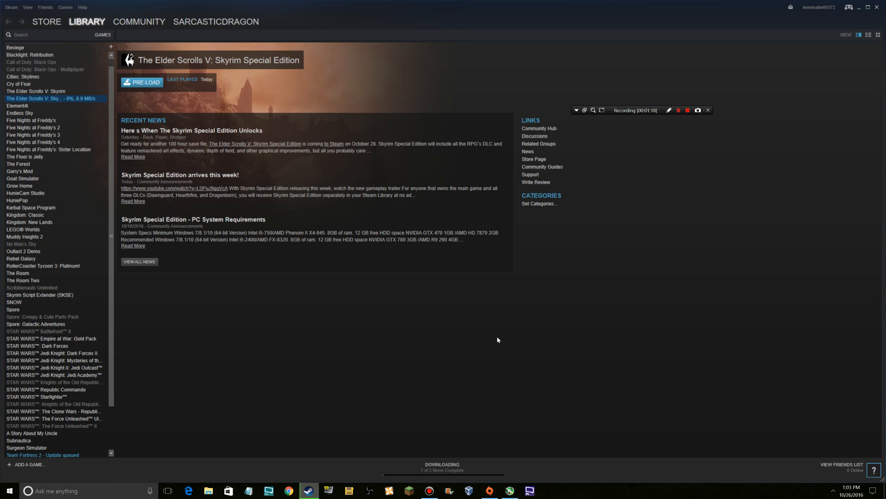